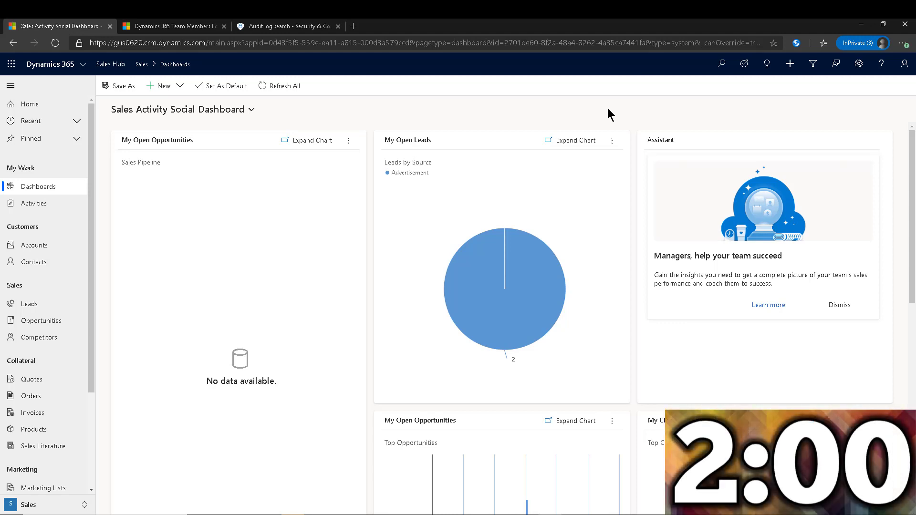
Go through Advanced Settings to Administration and open System Settings
click(859, 64)
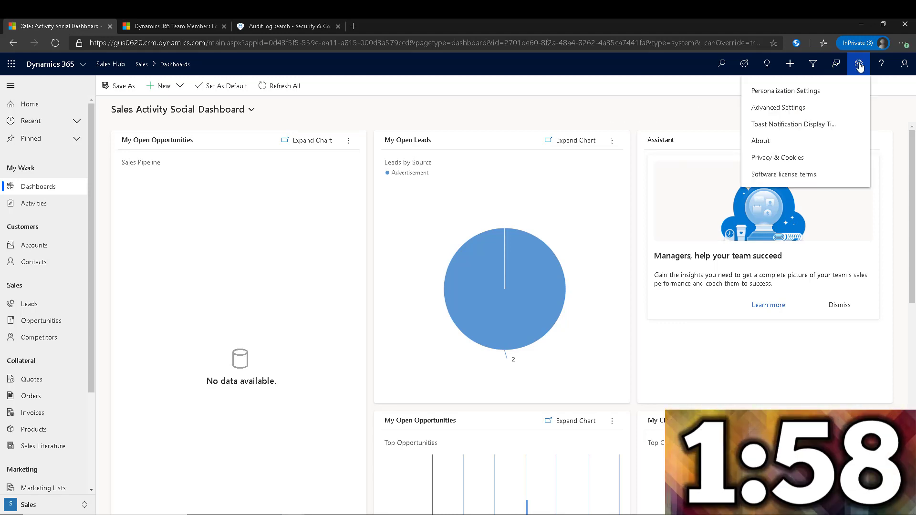
click(778, 107)
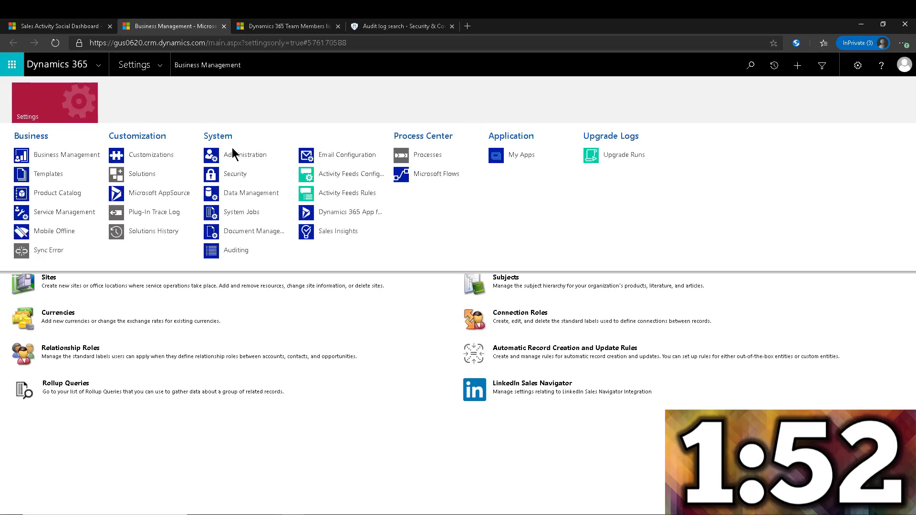
click(248, 155)
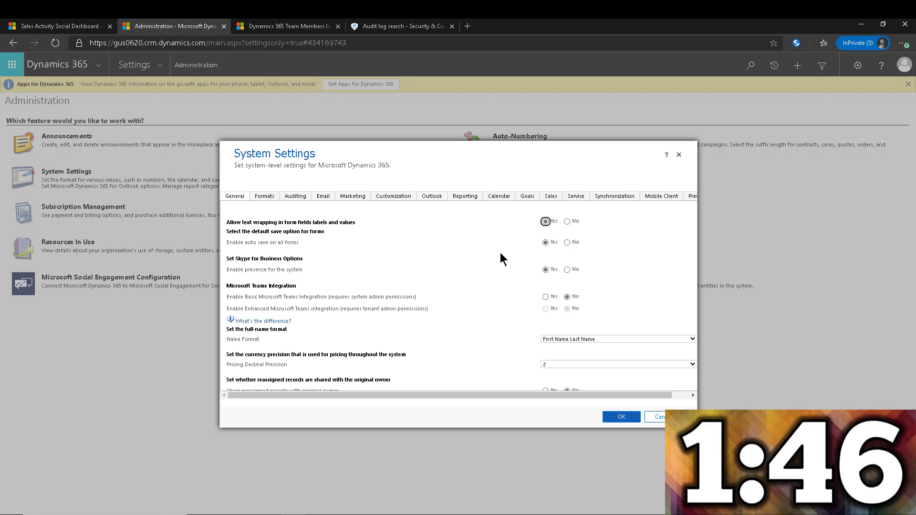
Scroll the General tab down to the session and inactivity timeout settings
scroll(down, 3)
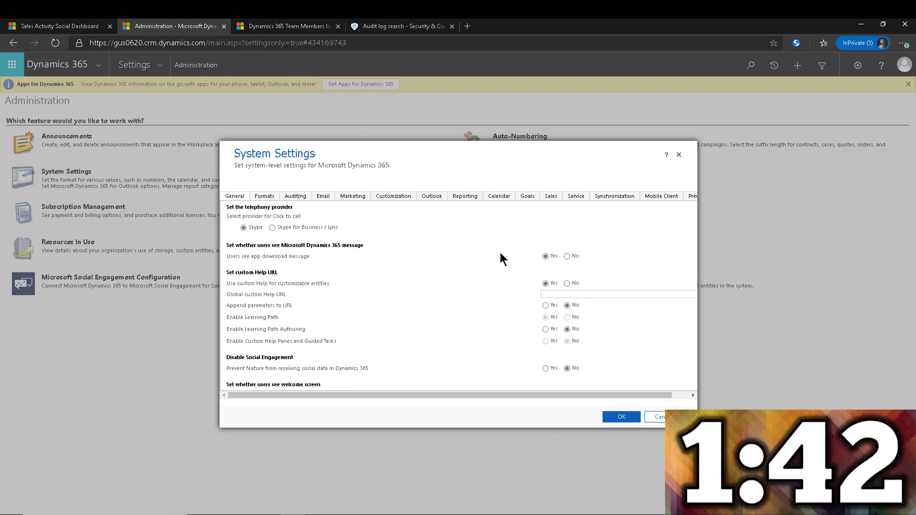
scroll(down, 3)
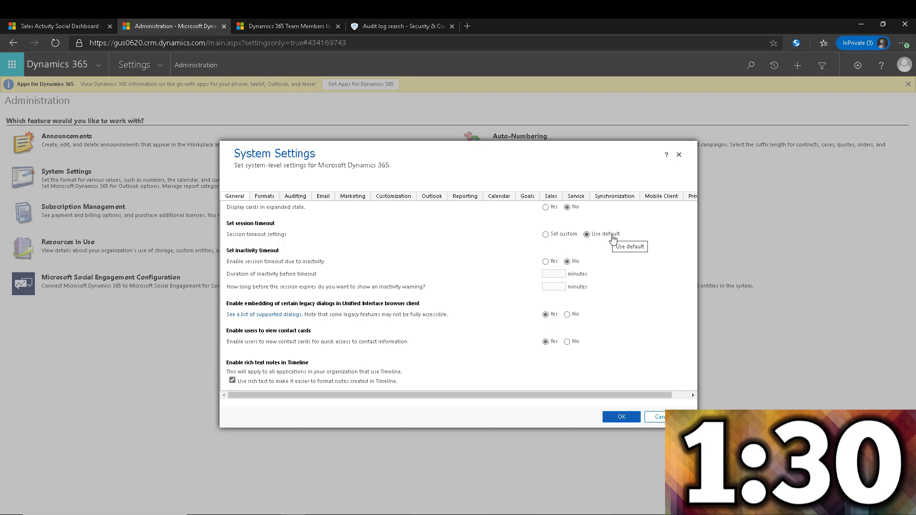
click(545, 233)
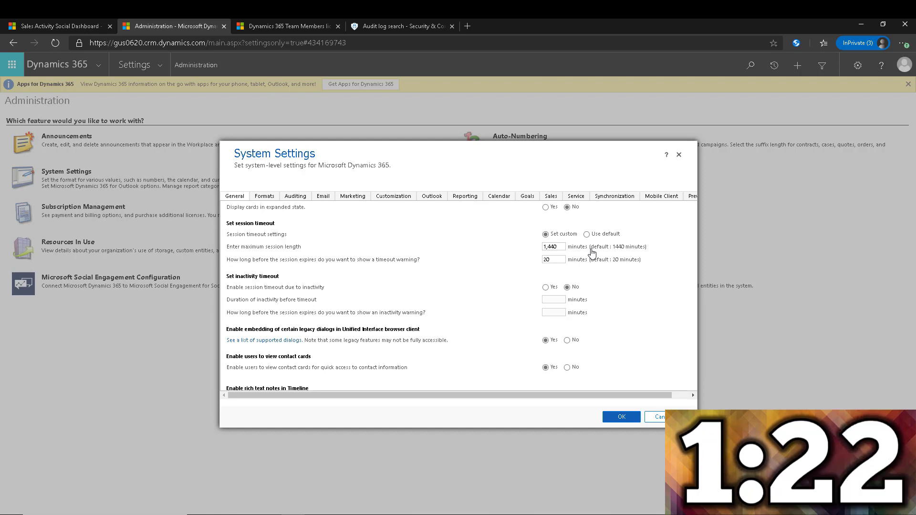
mouse_move(593, 257)
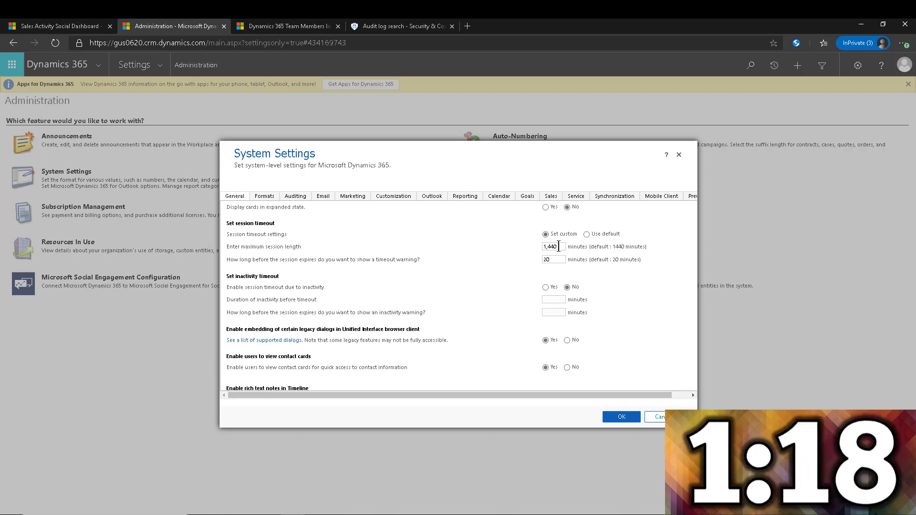
triple_click(552, 246)
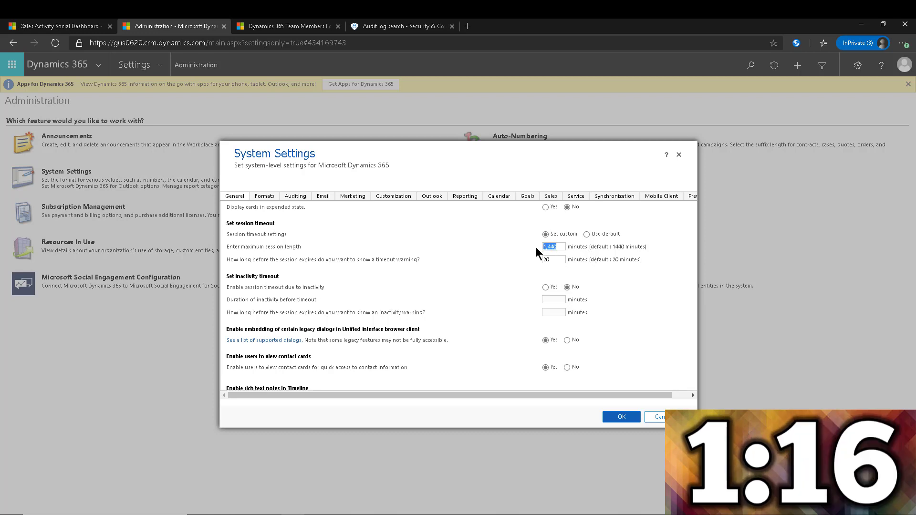
text(360)
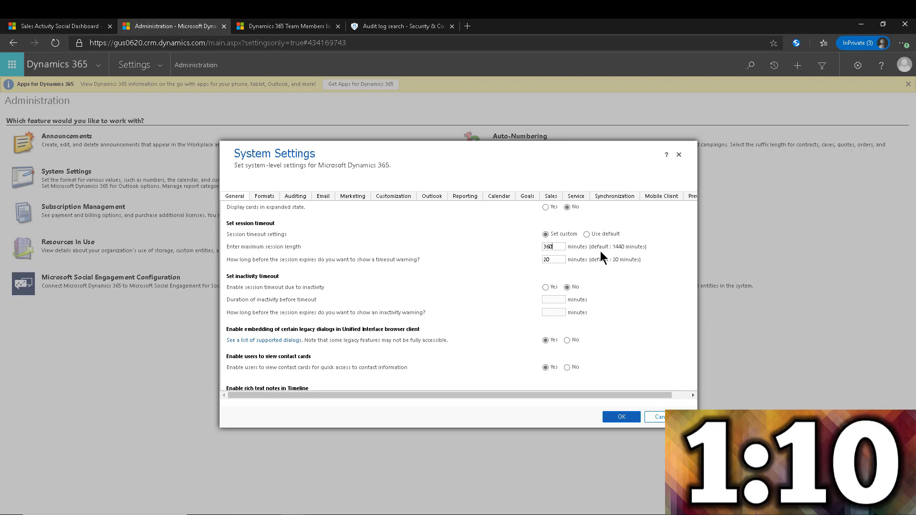
mouse_move(255, 269)
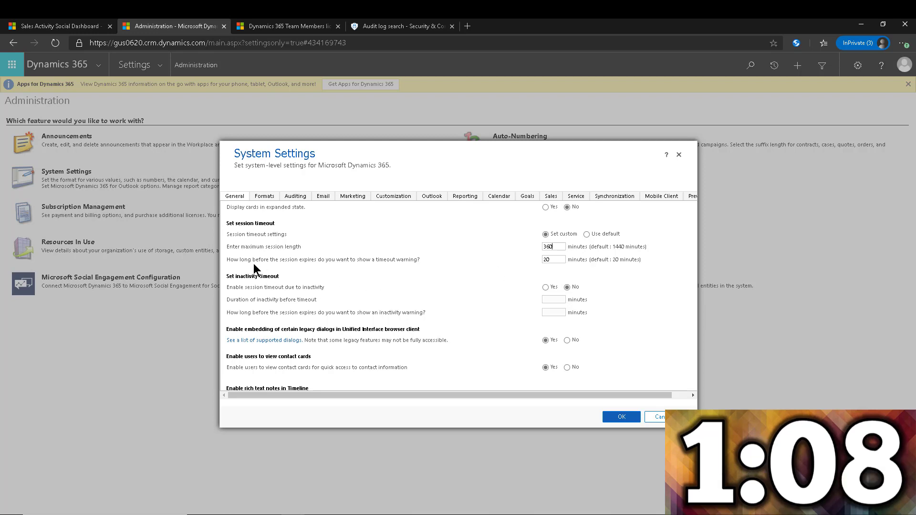
mouse_move(288, 271)
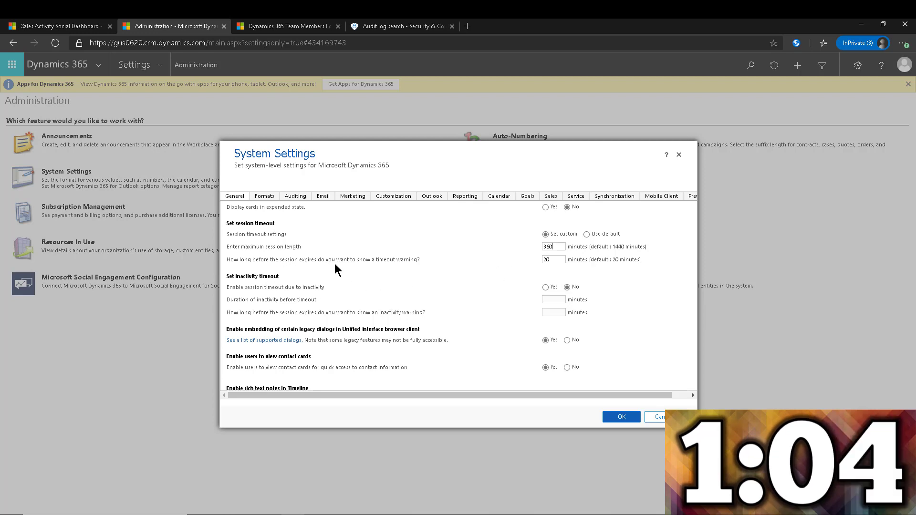
mouse_move(418, 266)
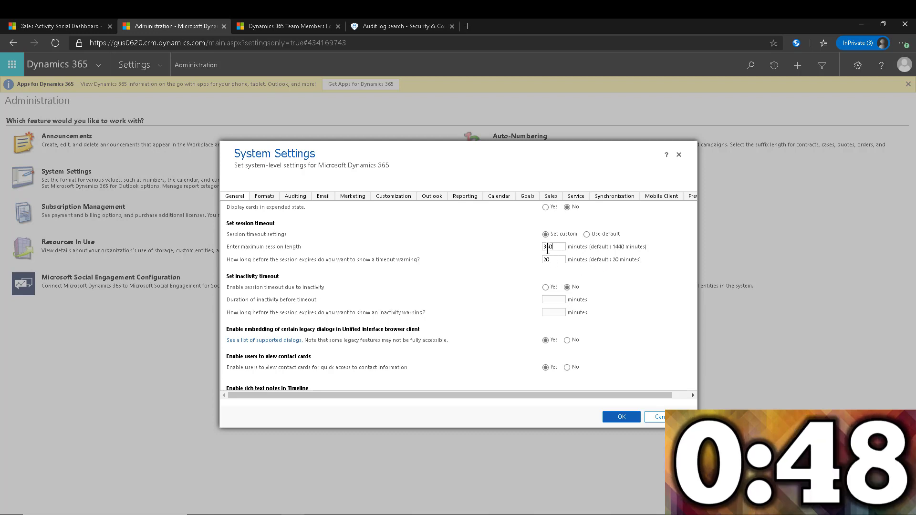
text(360)
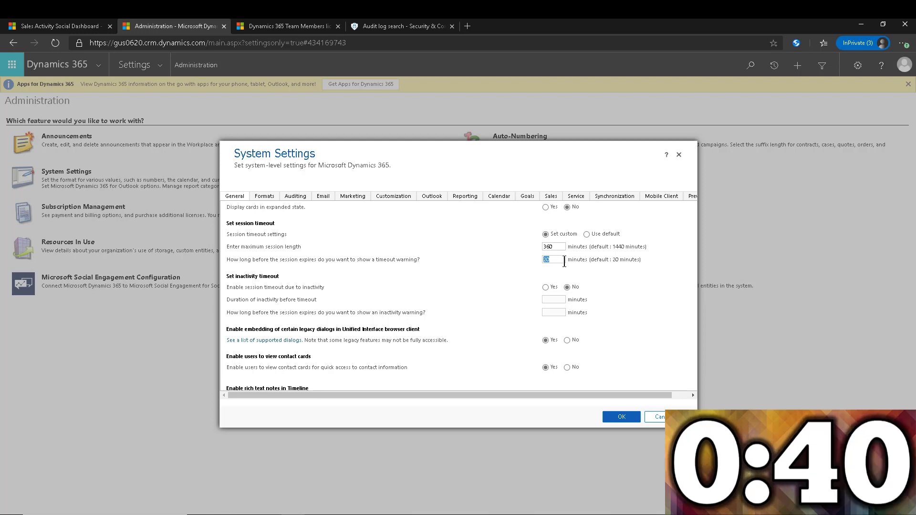
click(586, 234)
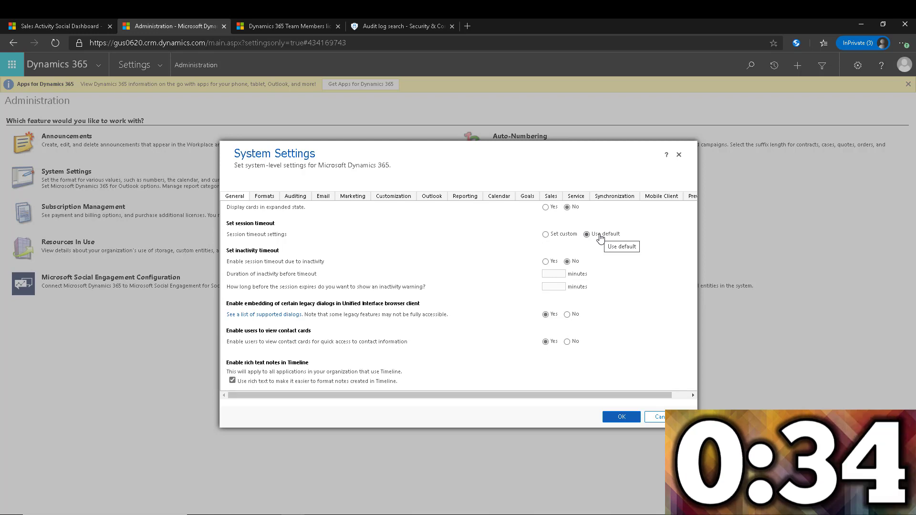
mouse_move(539, 253)
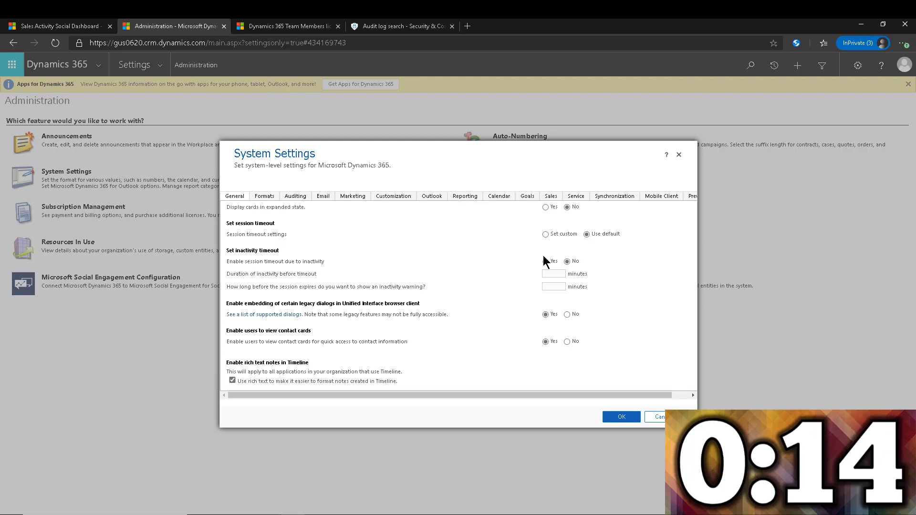
Enable inactivity timeout at 120 minutes, leaving the warning-time field empty
click(545, 261)
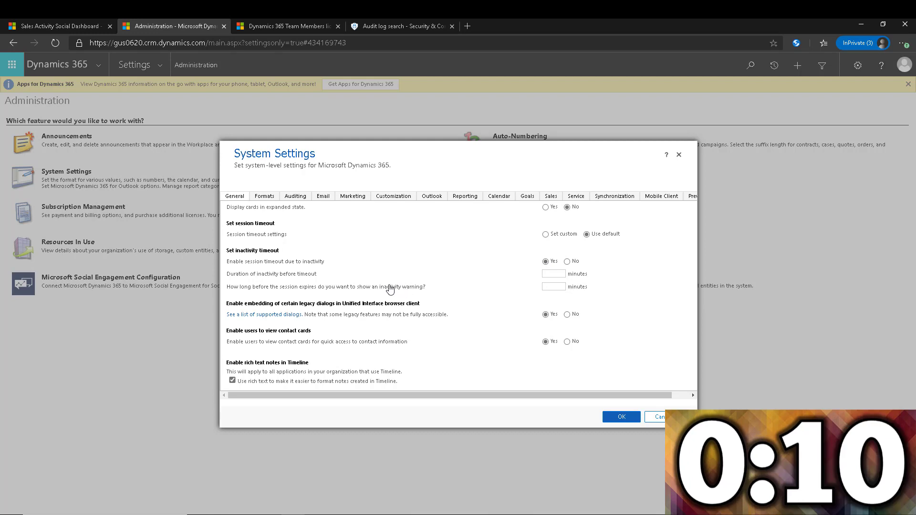
mouse_move(362, 286)
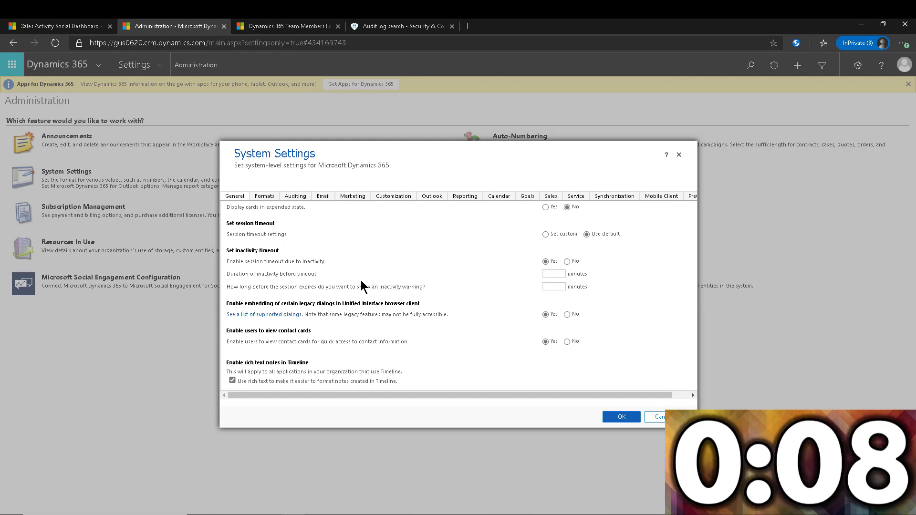
mouse_move(262, 289)
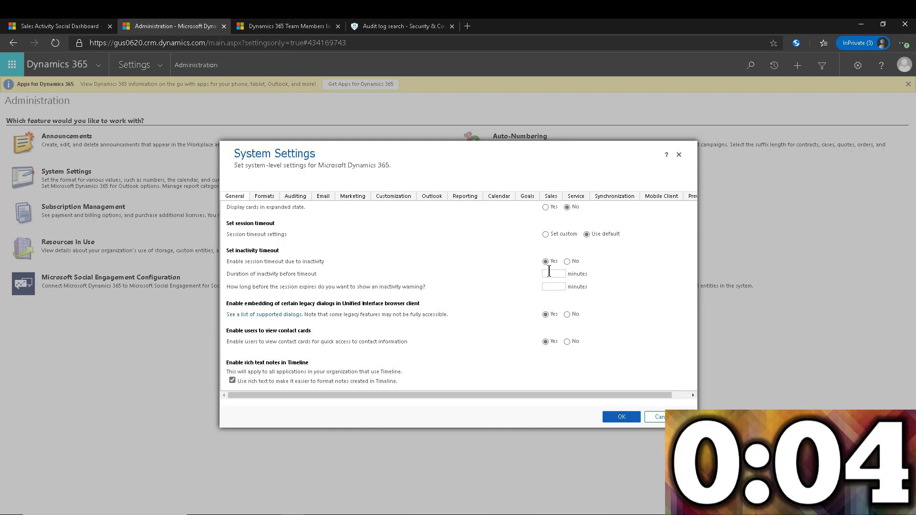
text(120)
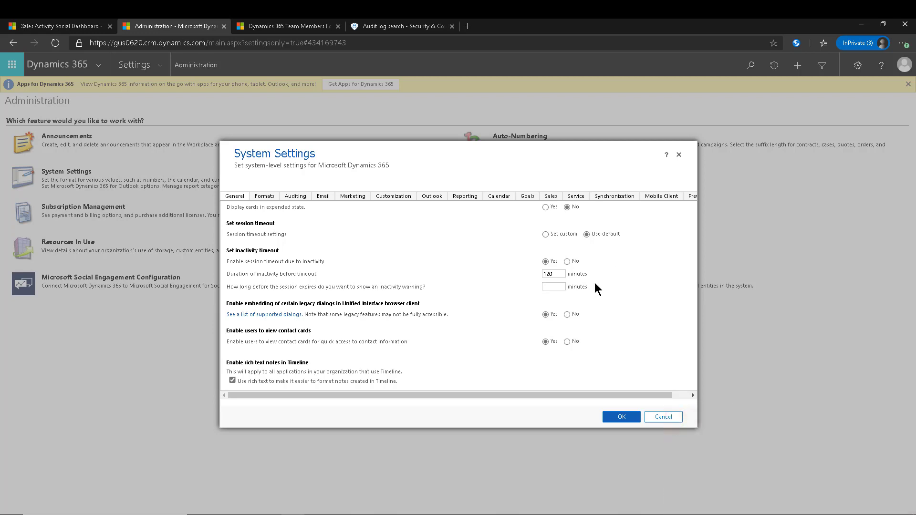
text(20)
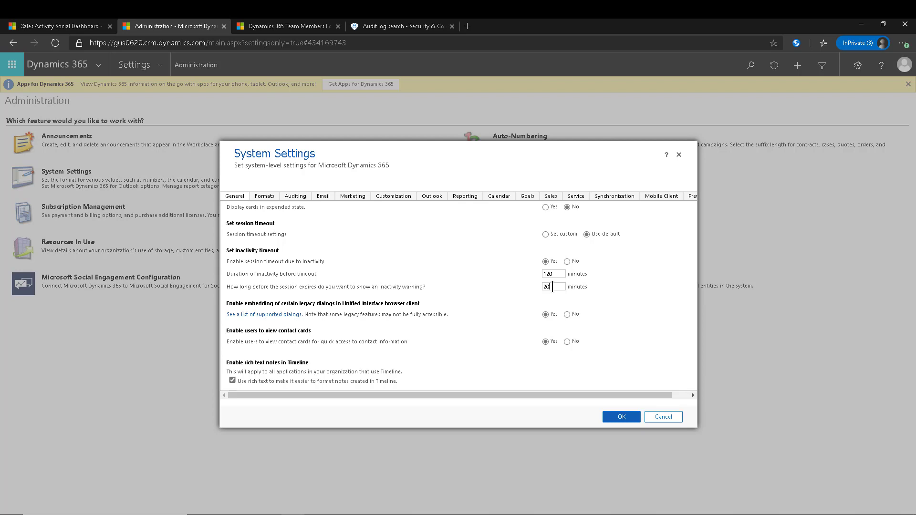
key(Backspace)
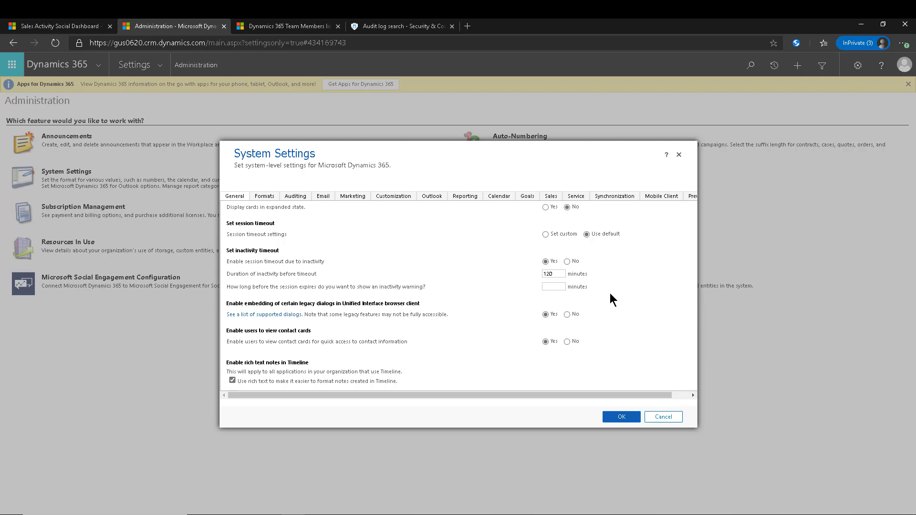
mouse_move(621, 258)
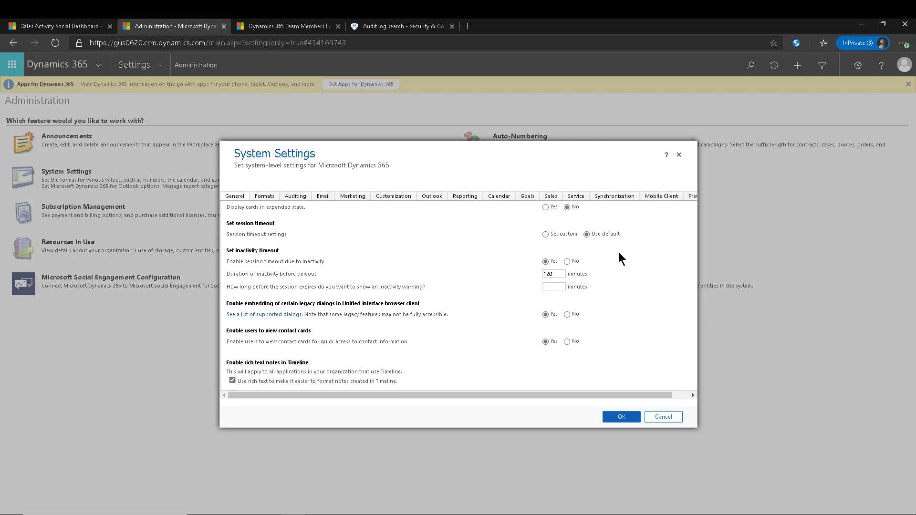
Set a custom session length of 10000, dismissing the range warning to leave 1,440 minutes
click(545, 234)
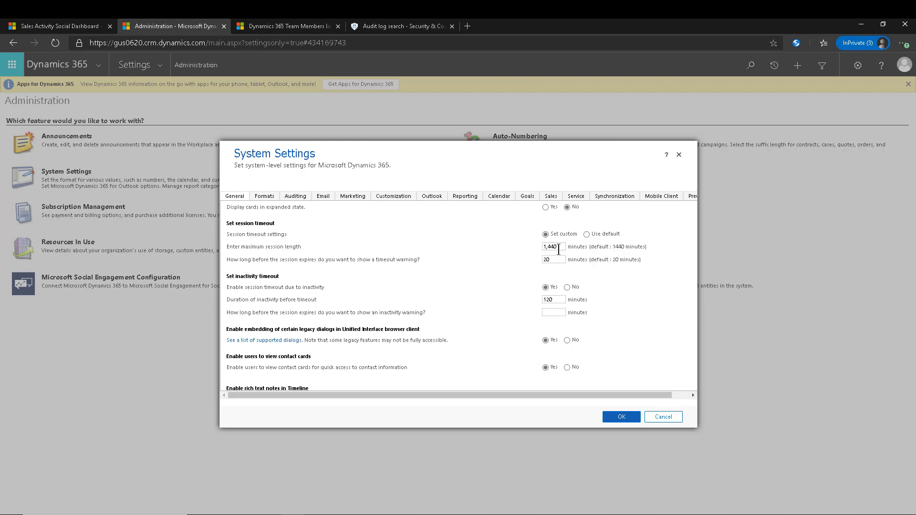
text(100000)
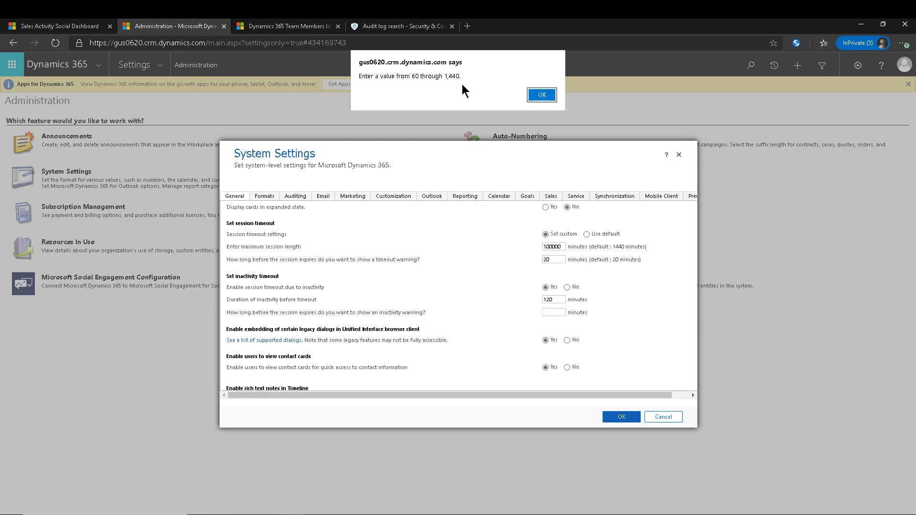
click(540, 95)
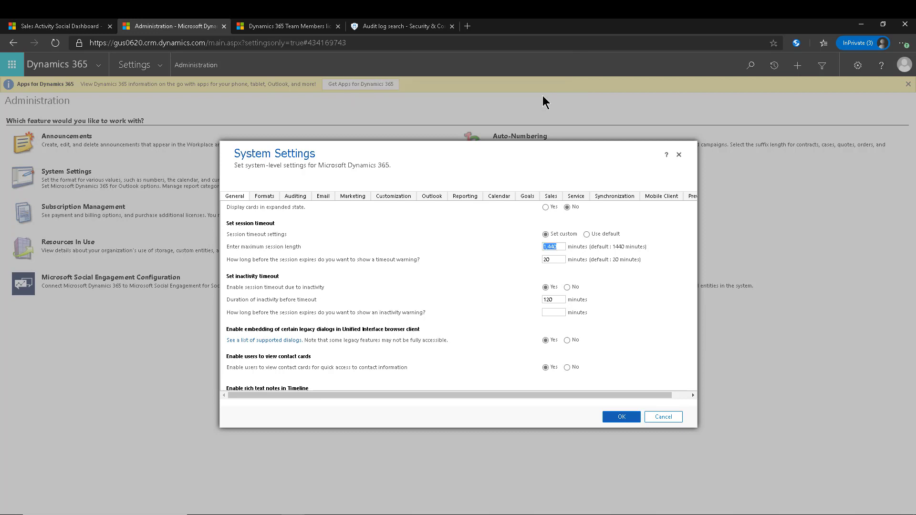